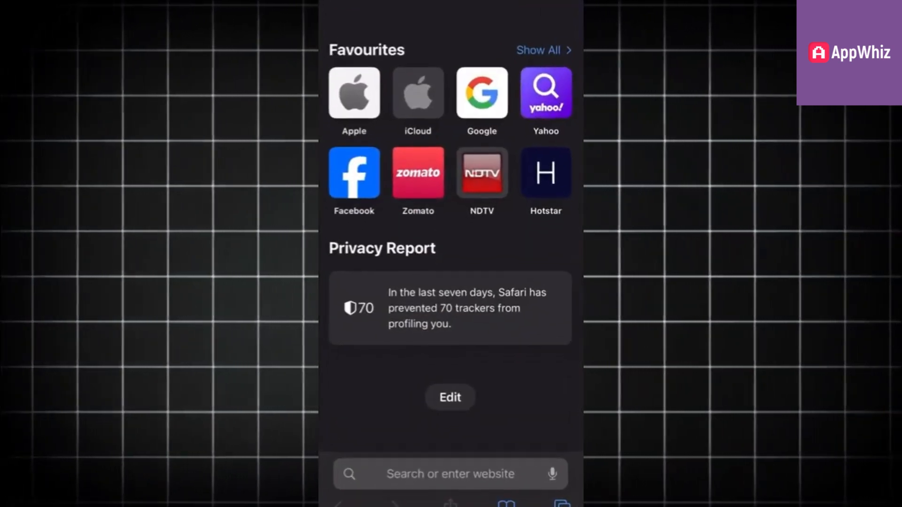
- Search Google for "is instagram down"
text(is)
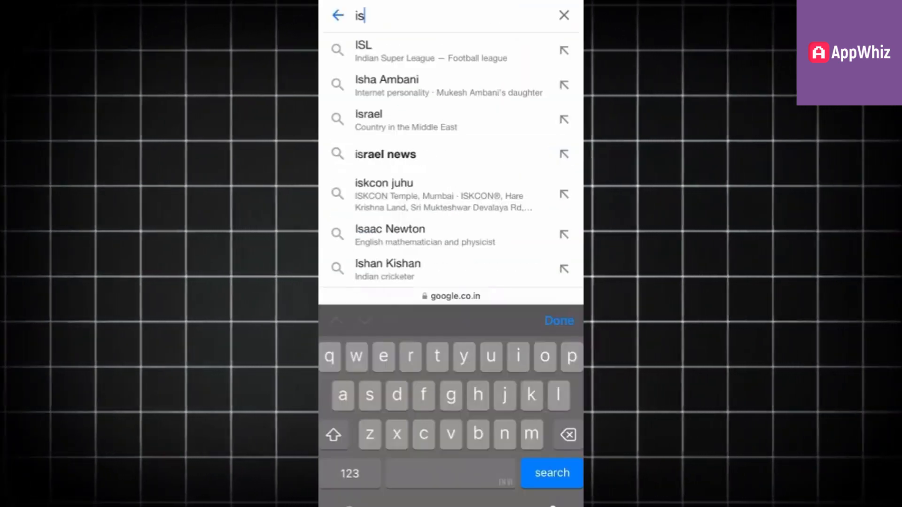
text(instagram down)
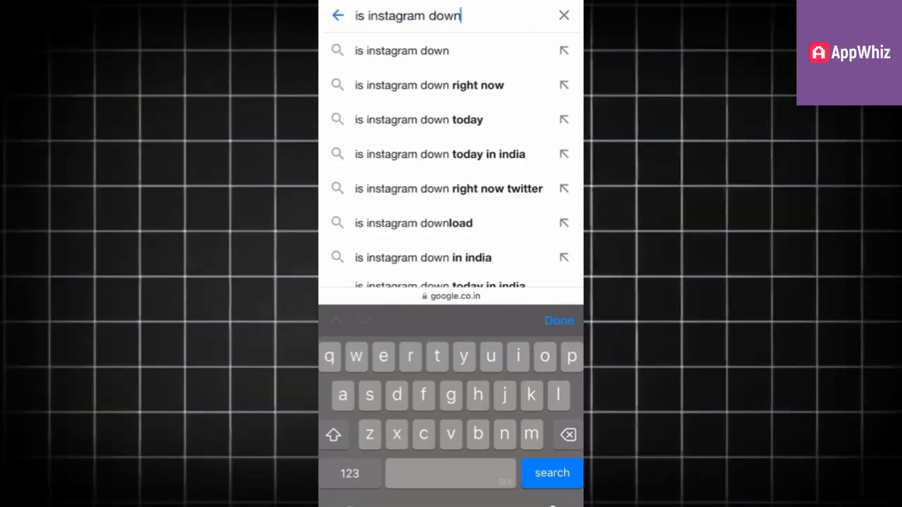
click(551, 473)
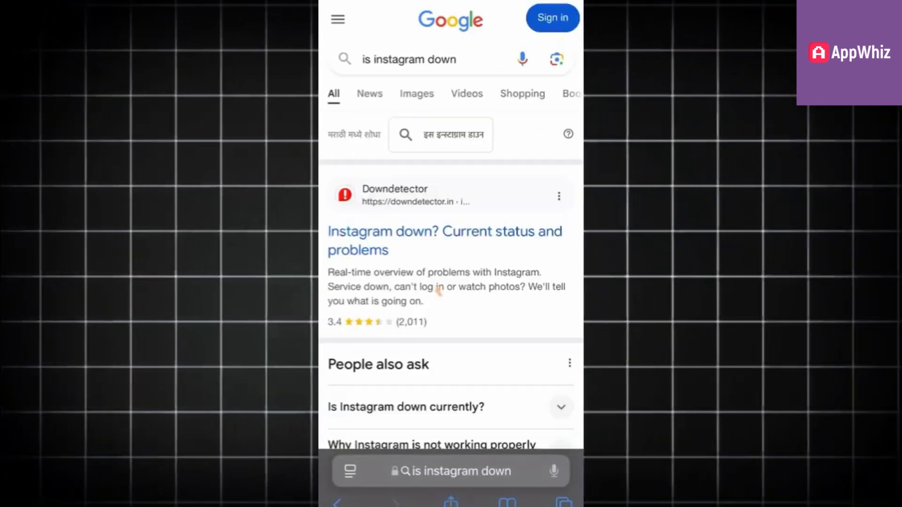
- Open the Downdetector 'Instagram down? Current status and problems' result and view the 24-hour outage chart
click(425, 244)
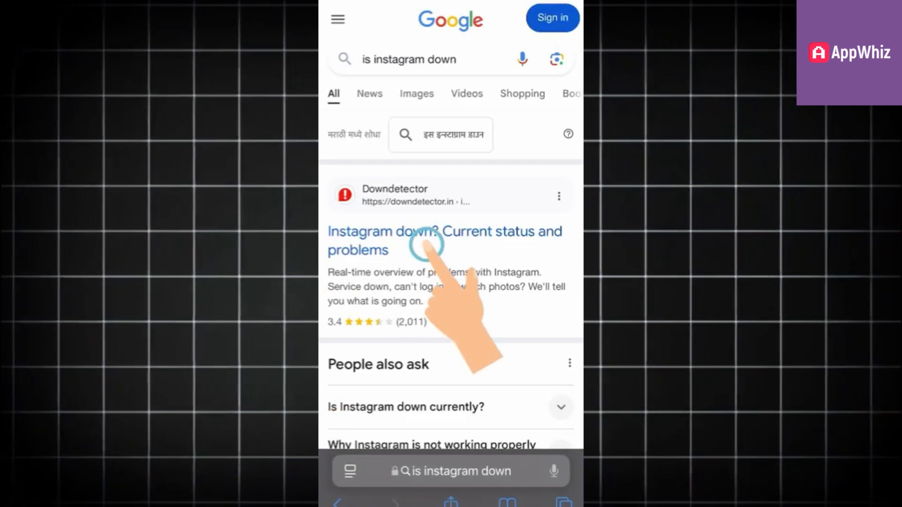
click(443, 240)
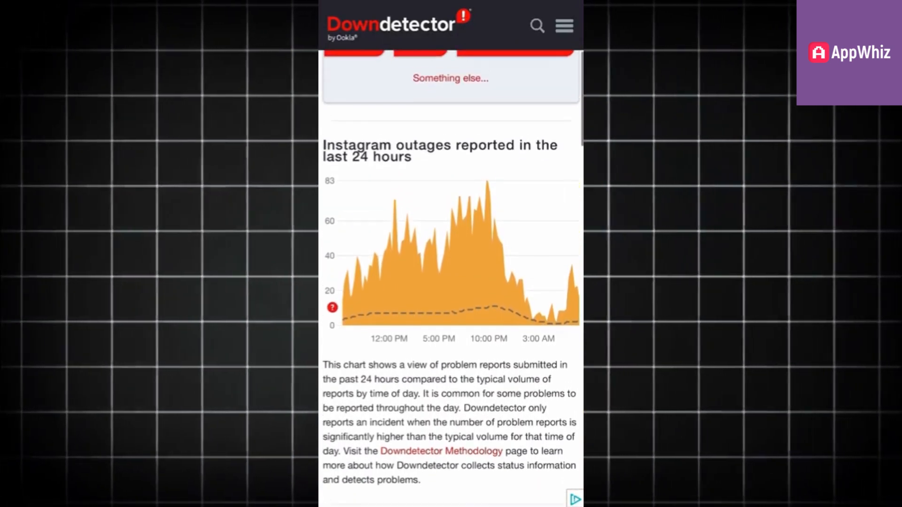
scroll(up, 3)
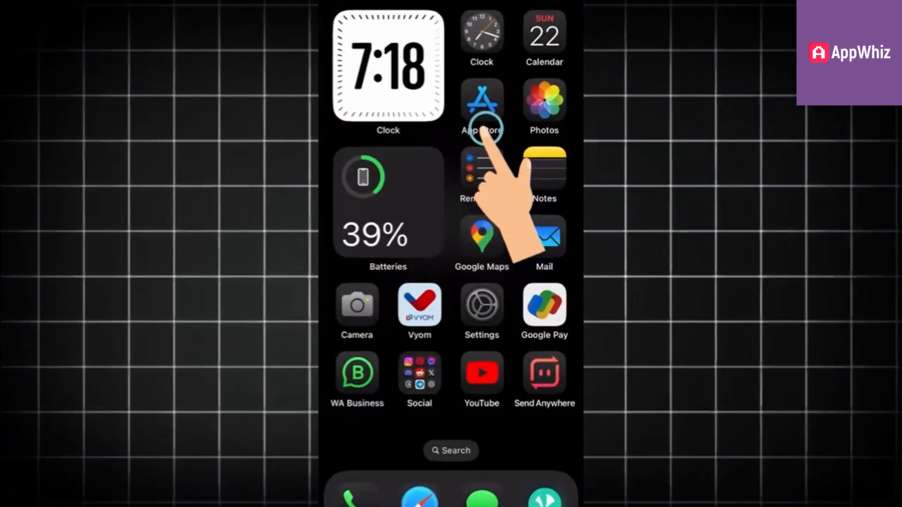
- Offload Instagram via Settings > iPhone Storage, keeping its documents and data
click(482, 303)
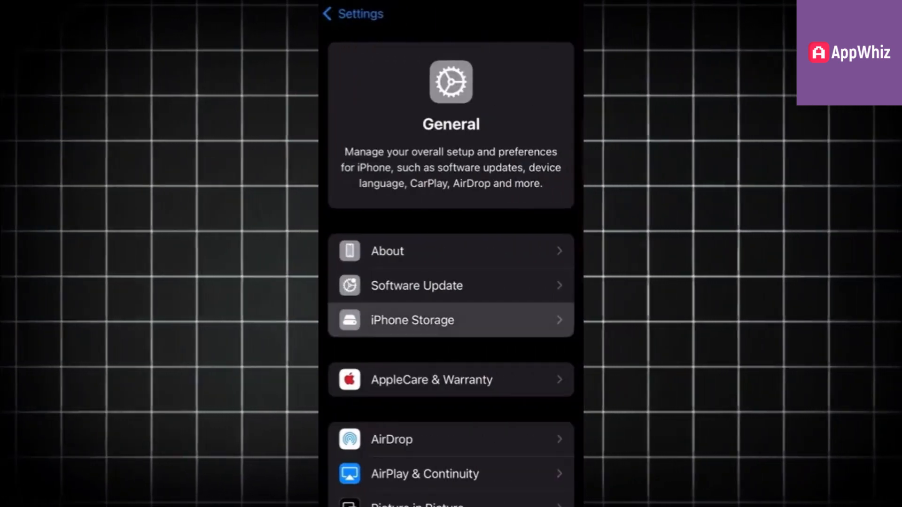
click(451, 320)
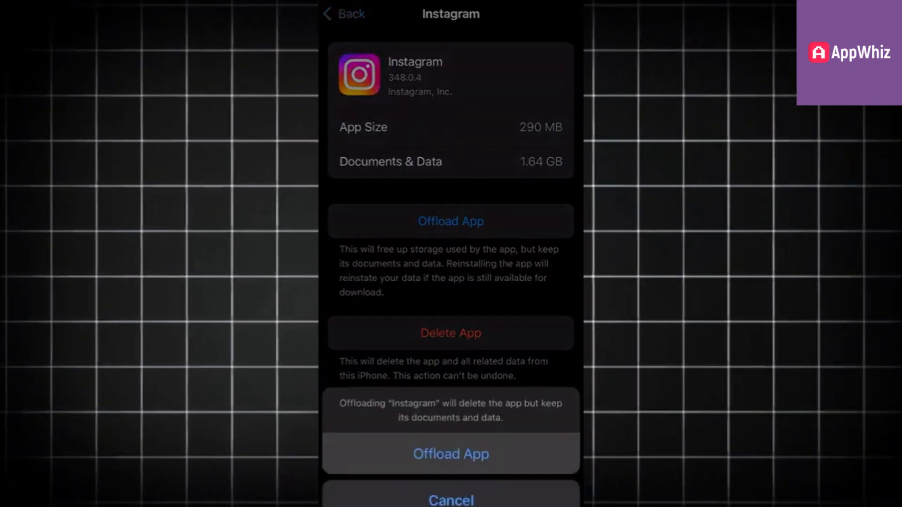
click(451, 453)
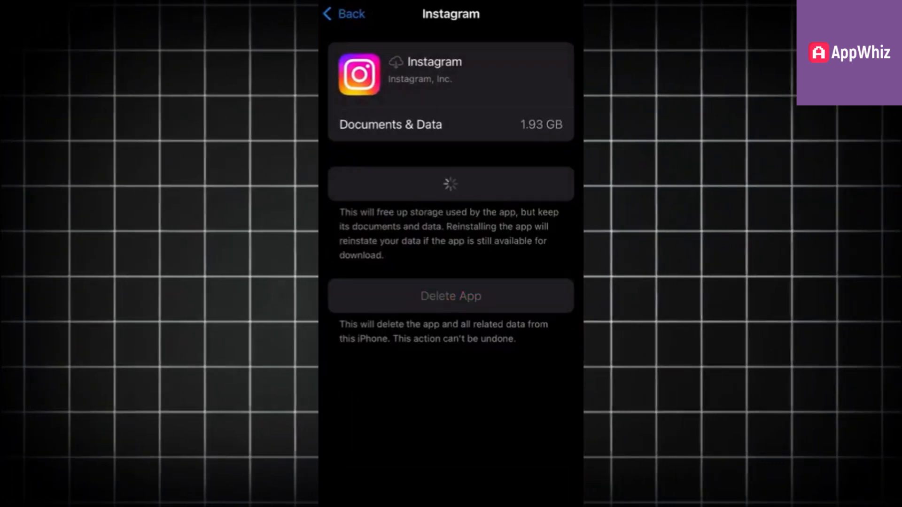